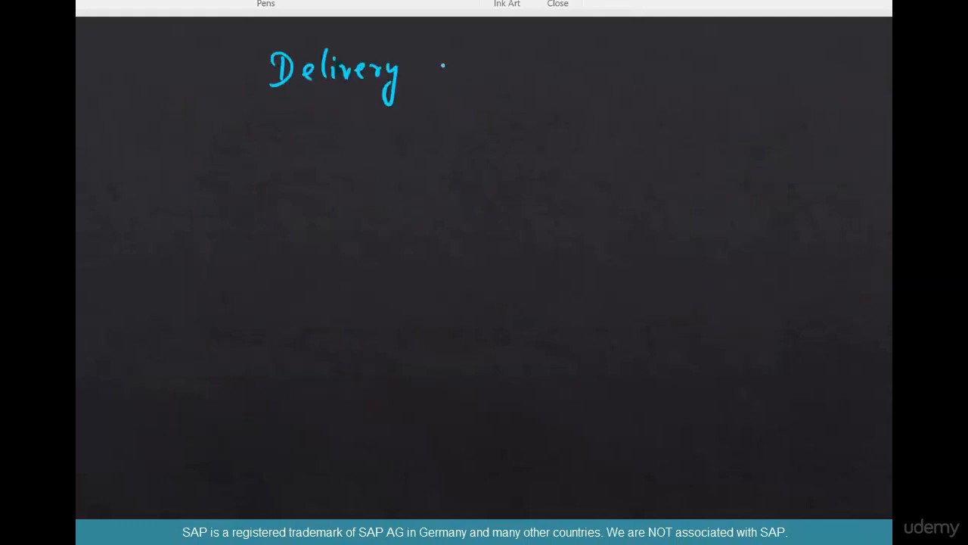
Step: Handwrite 'Delivery Tolerance', underline it, and begin writing 100 beneath it
{"action": "left_click_drag", "start_coordinate": [435, 57], "coordinate": [639, 72]}
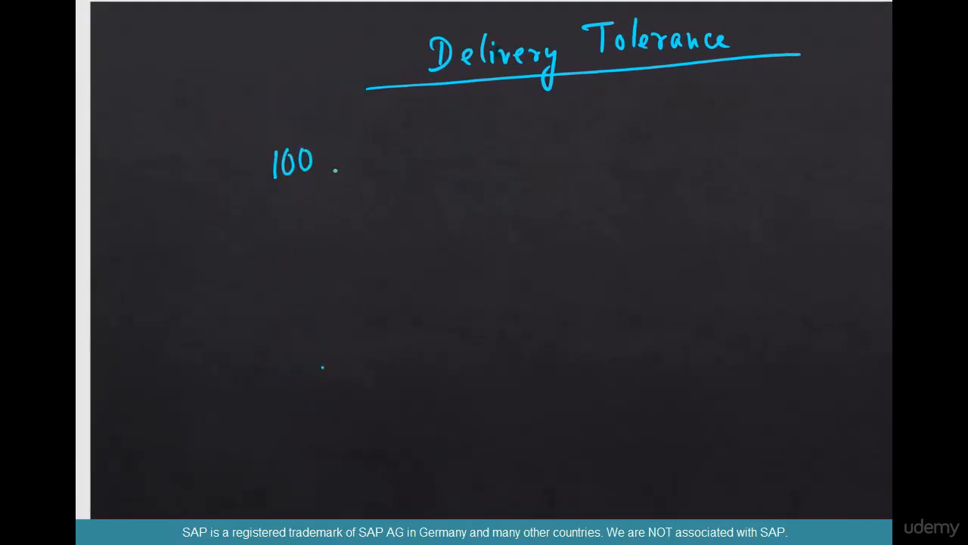
Step: Sketch PO 100 KGS against G/R 90 KGS and connect the heading to the Material Master cube
{"action": "type", "text": "KGS"}
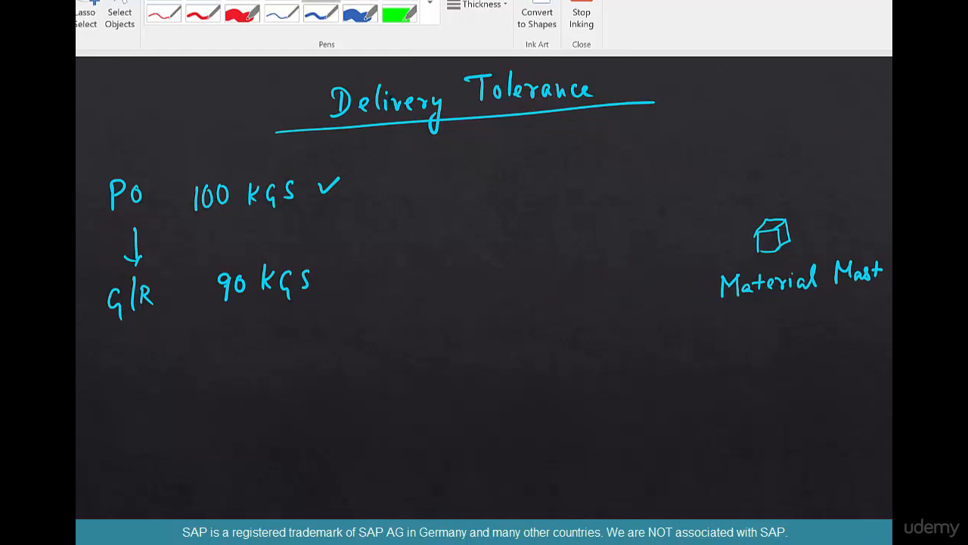
{"action": "left_click_drag", "start_coordinate": [646, 121], "coordinate": [757, 223]}
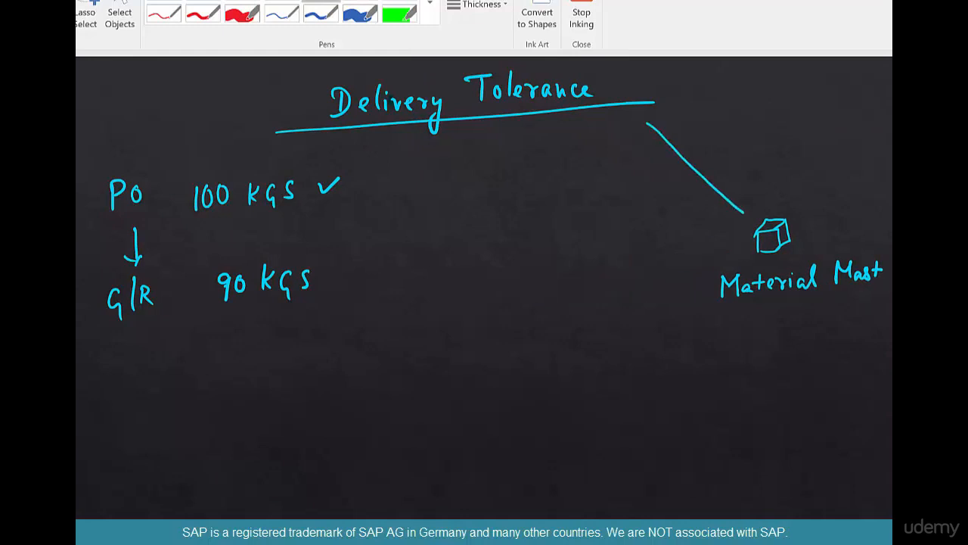
{"action": "left_click_drag", "start_coordinate": [650, 121], "coordinate": [749, 211]}
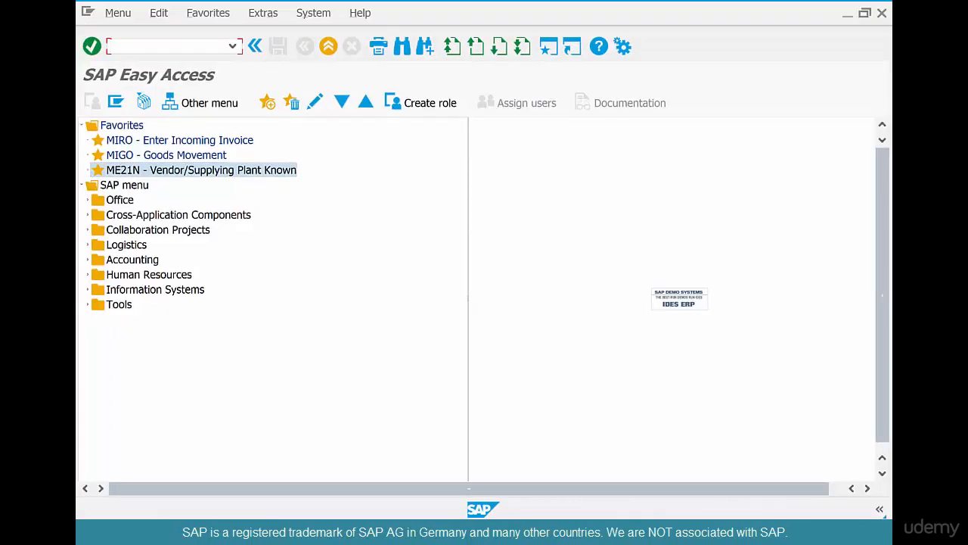
Step: Open COFFEEBEANS-01 in MM02 with the Purchasing view selected for plant CHI1
{"action": "double_click", "coordinate": [201, 169]}
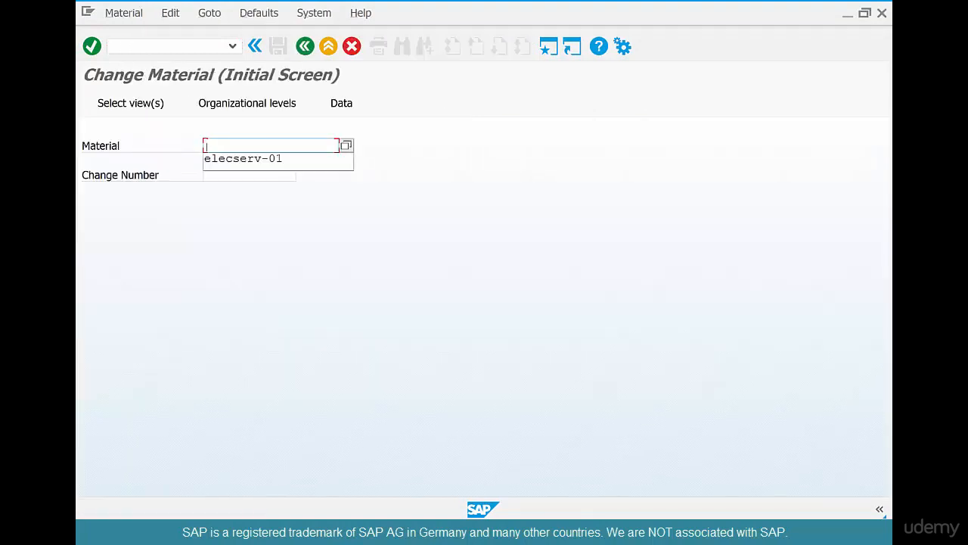
{"action": "type", "text": "coffeebeans-0"}
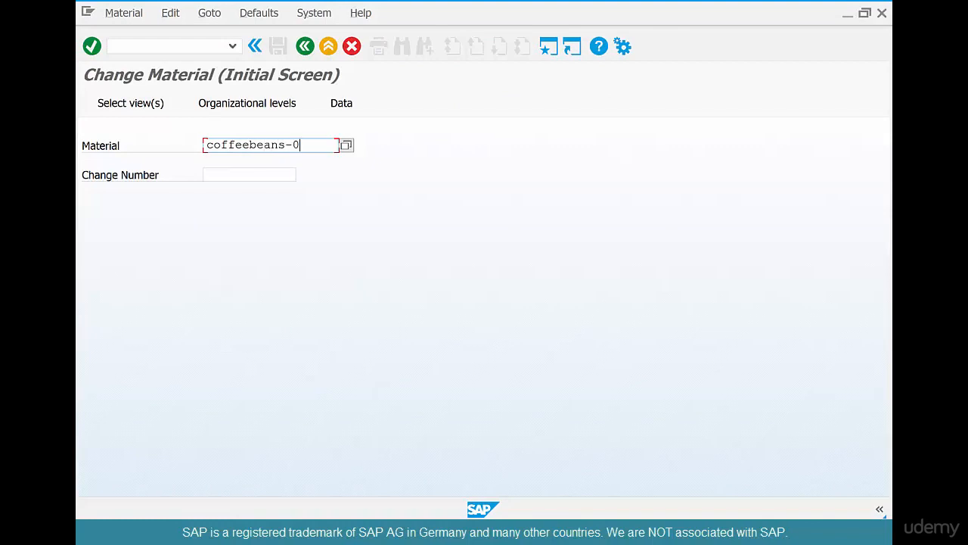
{"action": "key", "text": "Enter"}
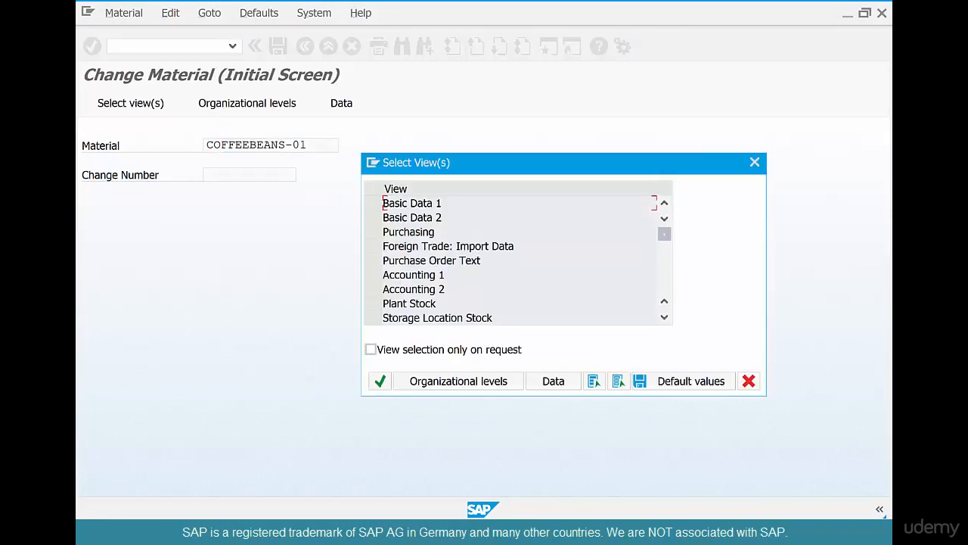
{"action": "left_click", "coordinate": [408, 231]}
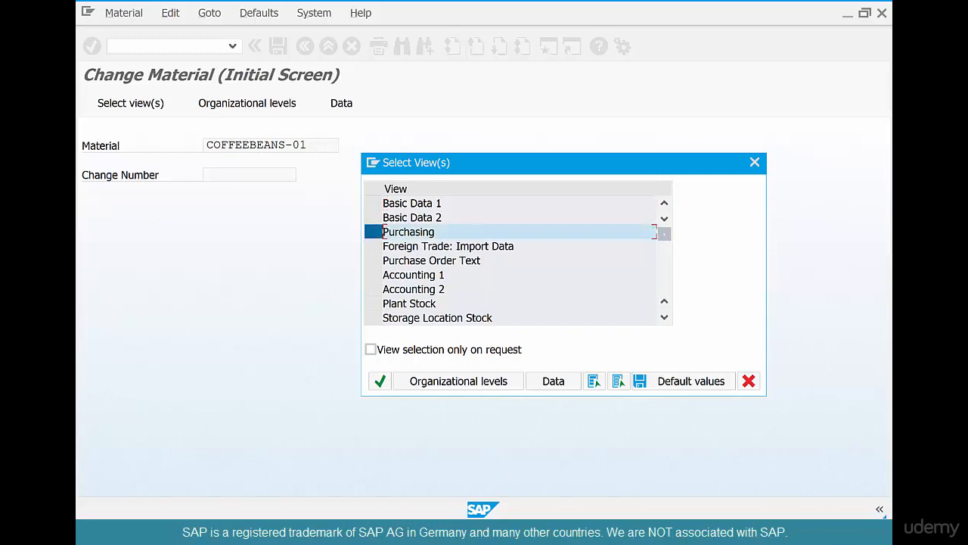
{"action": "left_click", "coordinate": [457, 380]}
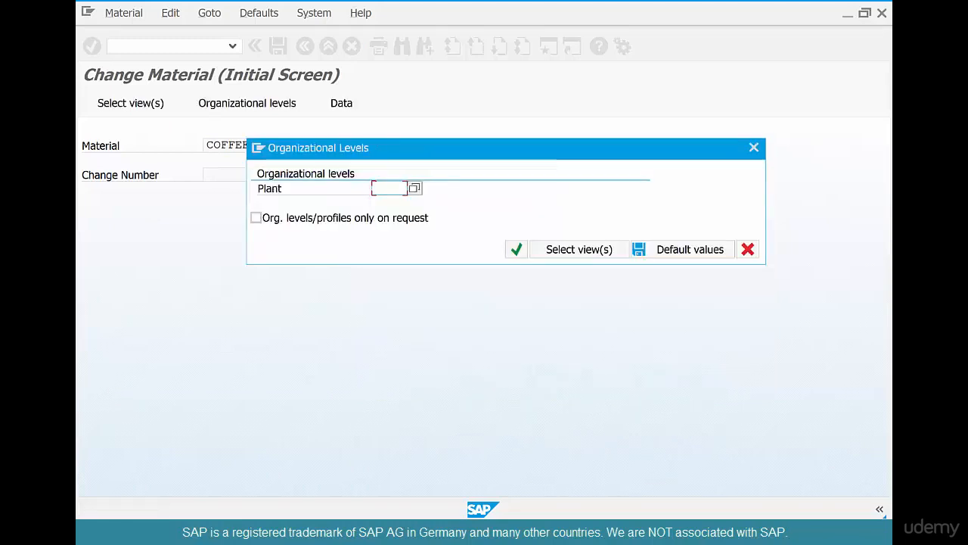
{"action": "type", "text": "chi"}
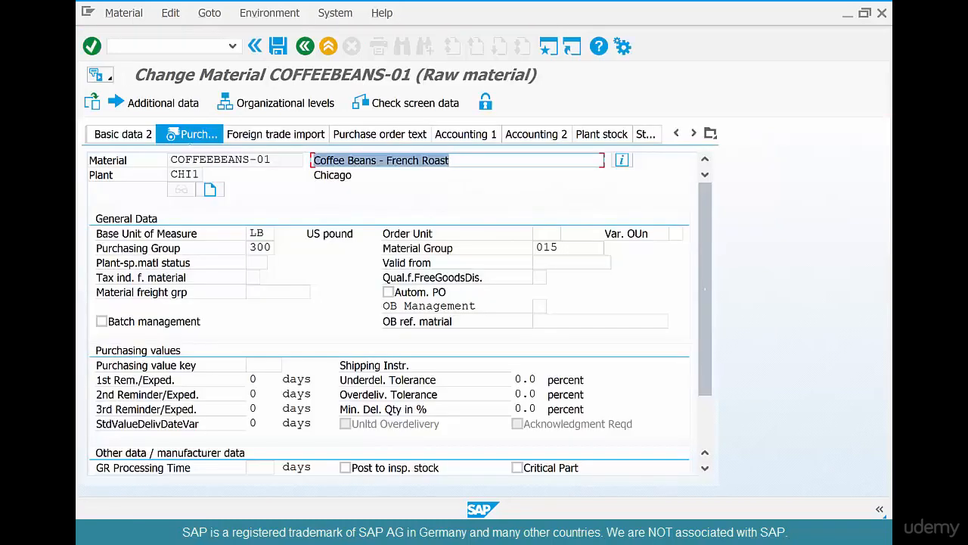
Step: Enter purchasing value key 2, pulling in 10% tolerances and 10/20/30-day reminders
{"action": "scroll", "scroll_direction": "down", "scroll_amount": 3}
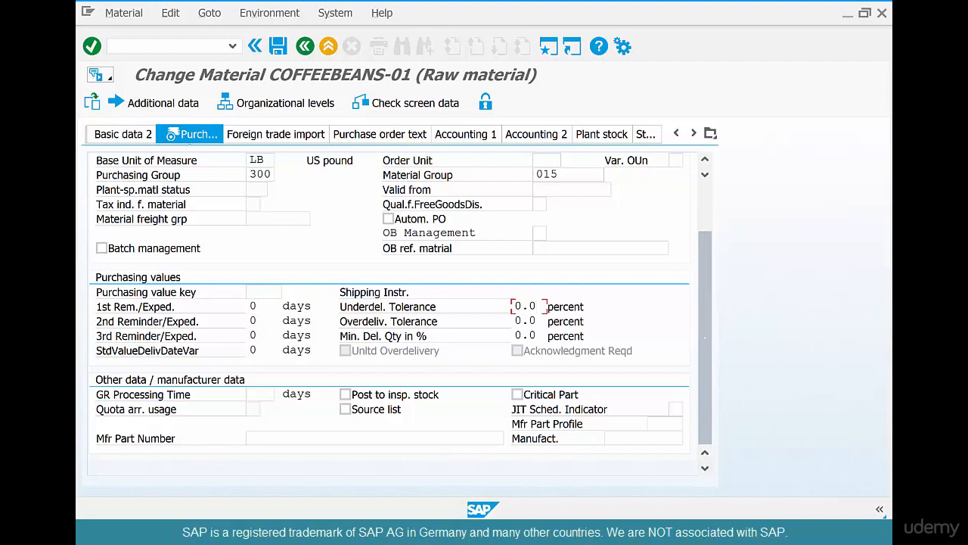
{"action": "left_click", "coordinate": [525, 306]}
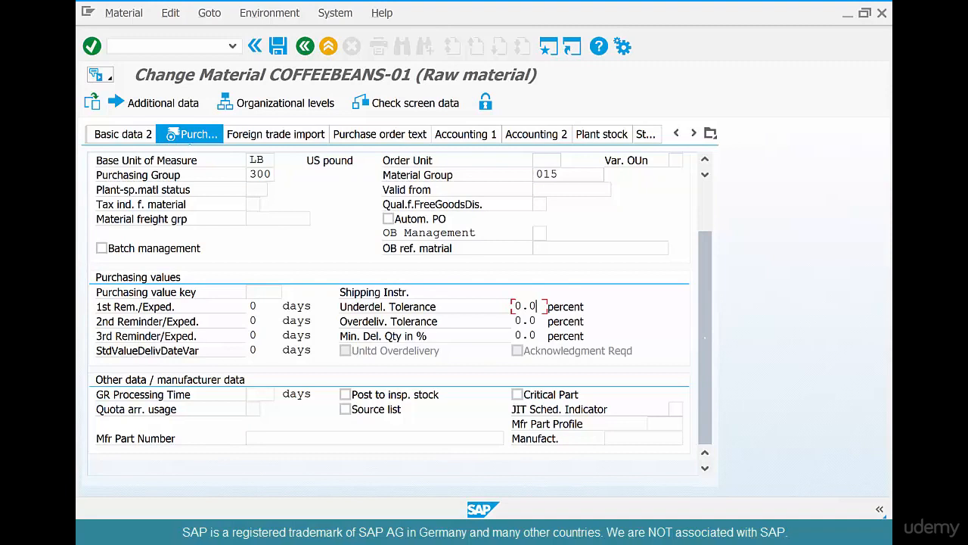
{"action": "left_click", "coordinate": [256, 292]}
{"action": "type", "text": "2"}
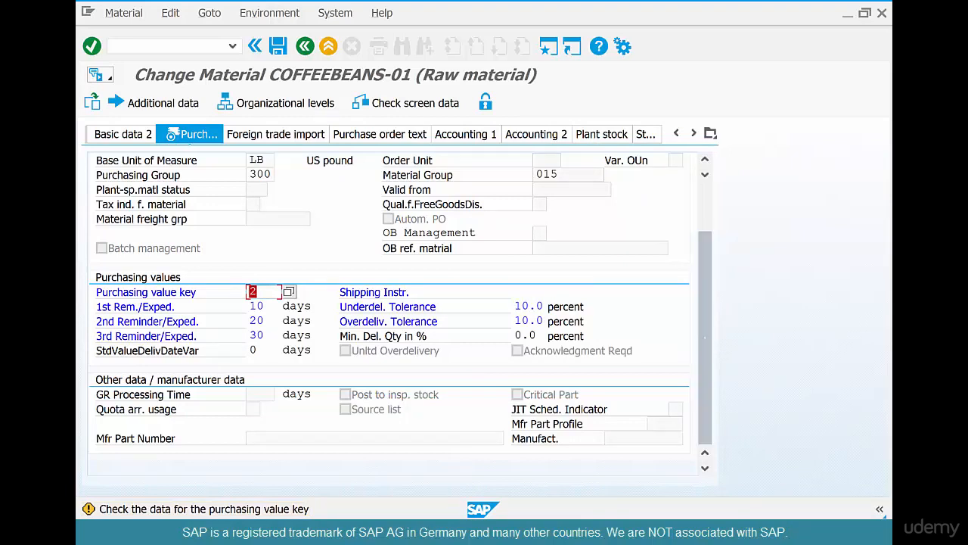
{"action": "left_click", "coordinate": [526, 307]}
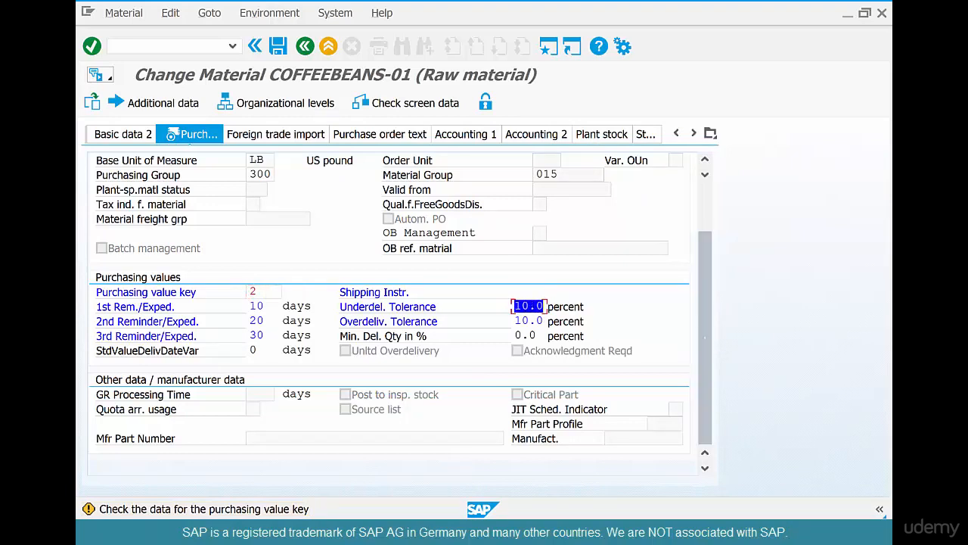
{"action": "left_click", "coordinate": [528, 321]}
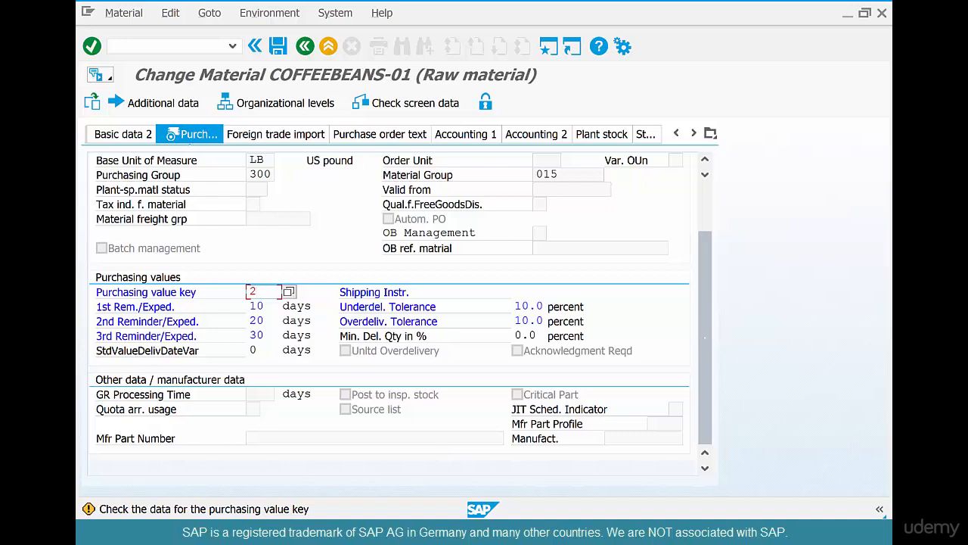
{"action": "left_click", "coordinate": [526, 306]}
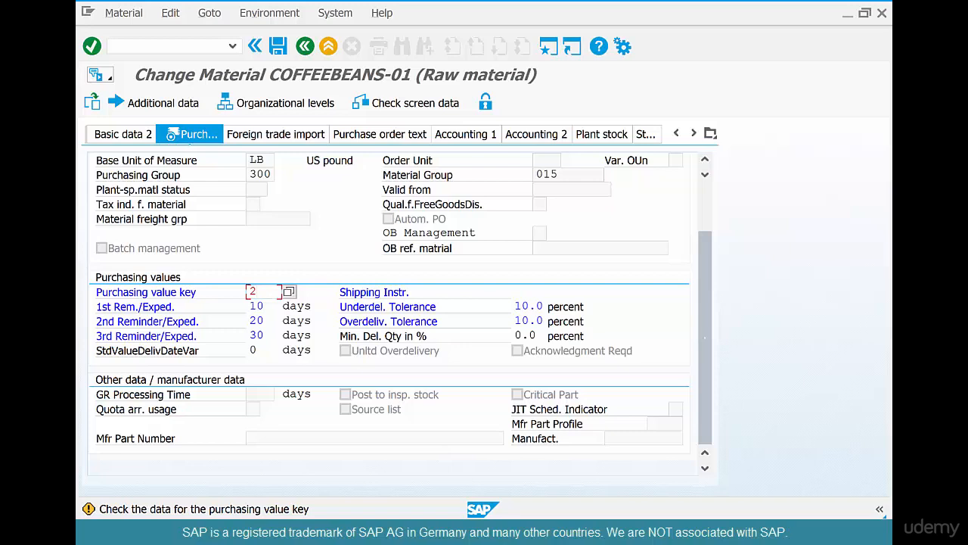
{"action": "left_click", "coordinate": [526, 306]}
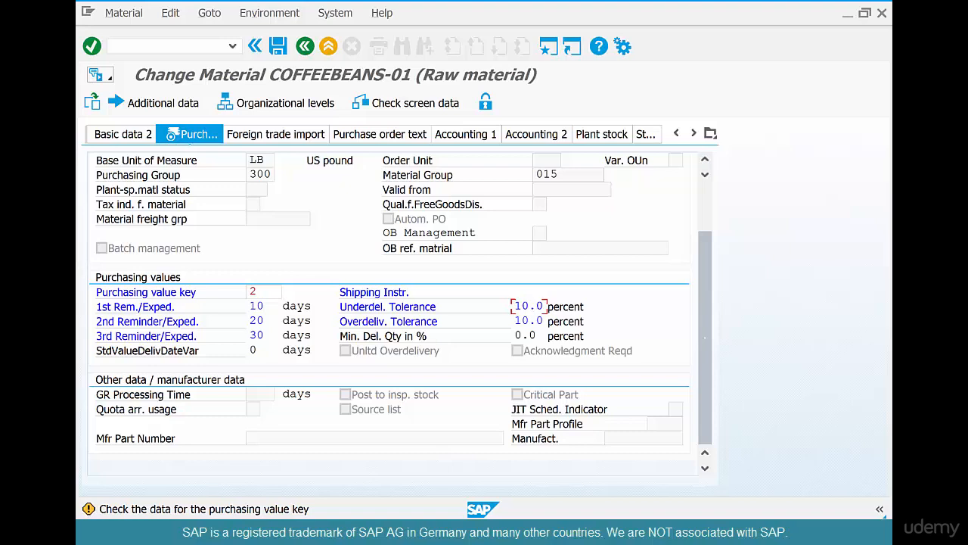
{"action": "left_click", "coordinate": [261, 291]}
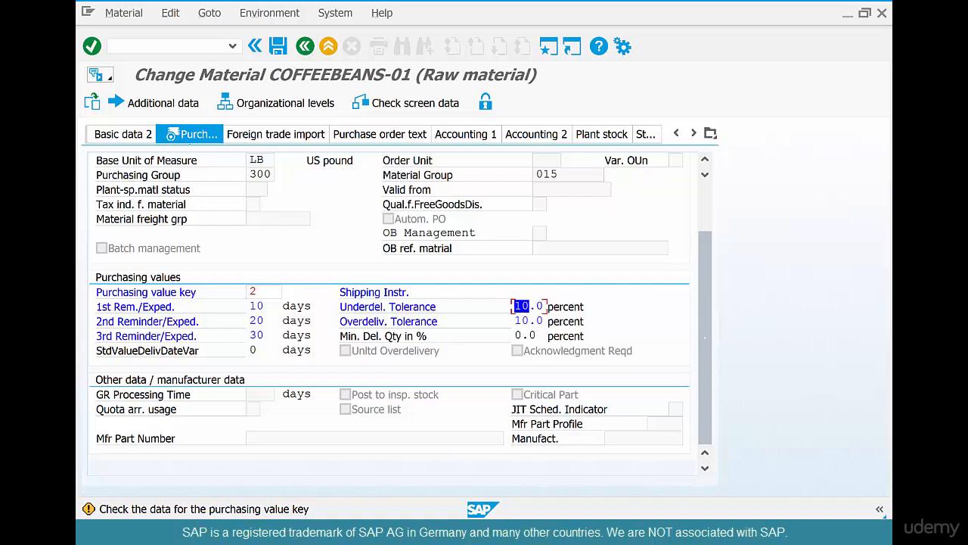
{"action": "left_click", "coordinate": [257, 291]}
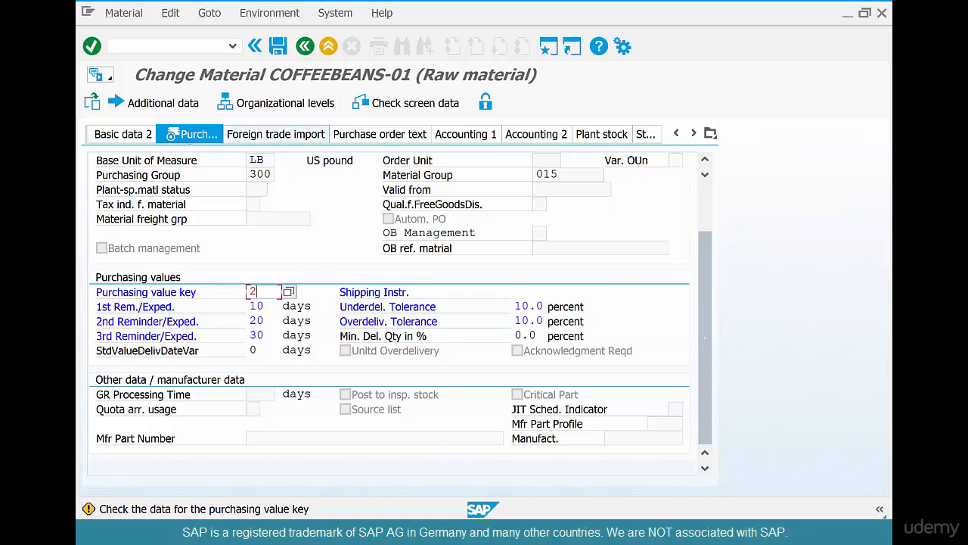
{"action": "mouse_move", "coordinate": [279, 46]}
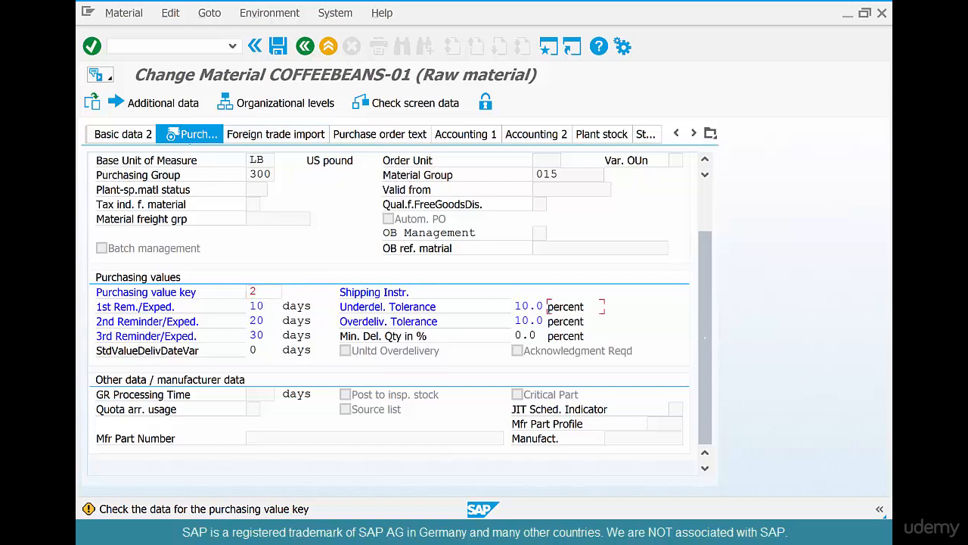
Step: Exit the COFFEEBEANS-01 change screen with Back and answer the save prompt
{"action": "left_click", "coordinate": [257, 291]}
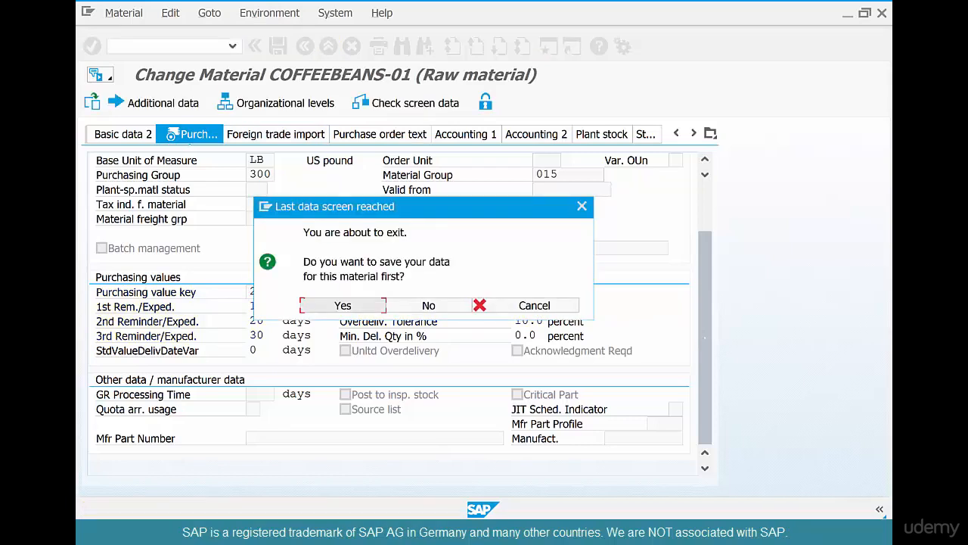
{"action": "left_click", "coordinate": [342, 305]}
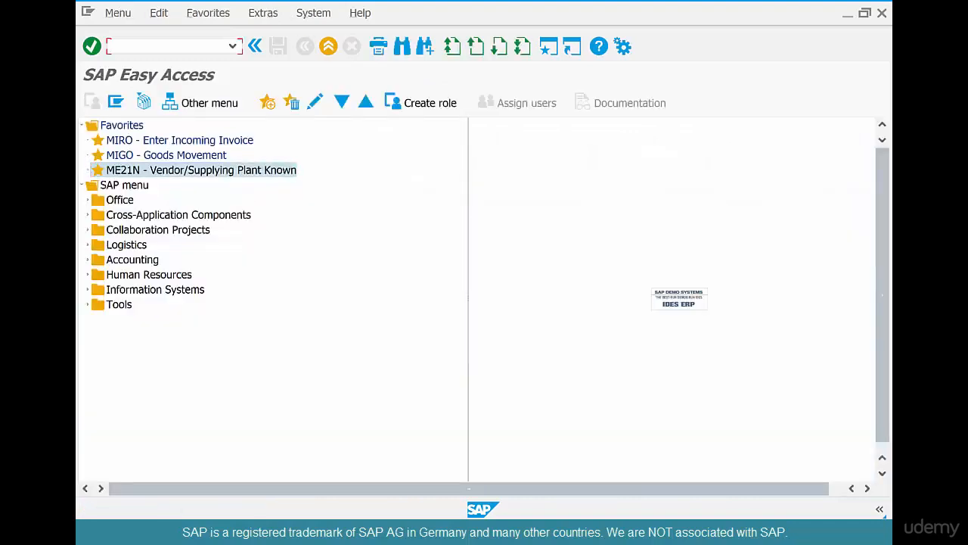
Step: Run transaction SPRO to reach the SAP Reference IMG
{"action": "type", "text": "spro"}
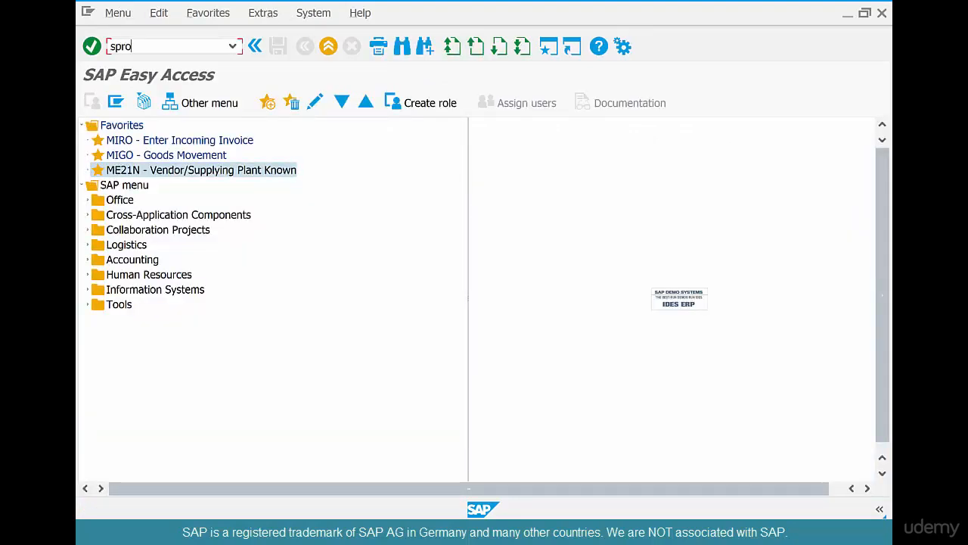
{"action": "key", "text": "Enter"}
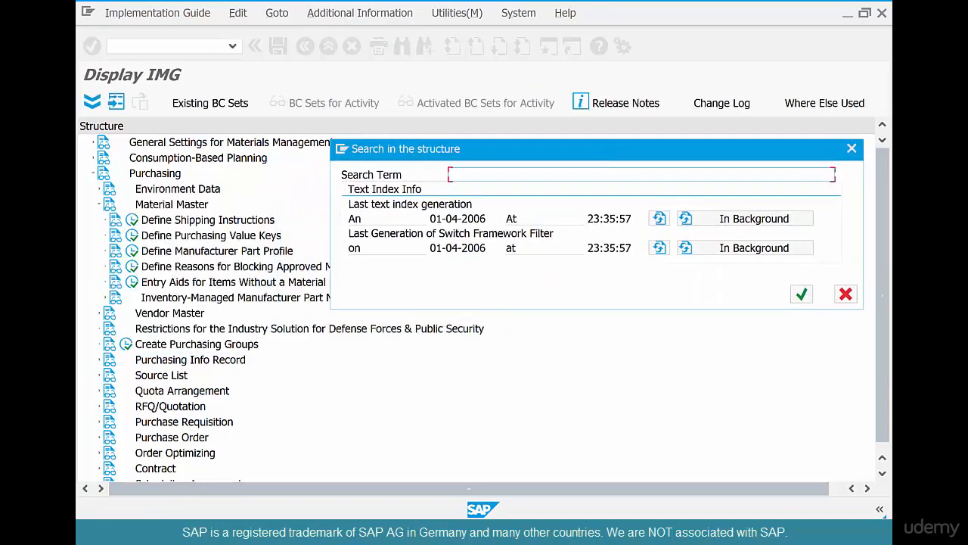
Step: Find 'value keys' in the IMG structure, yielding six hits including Define Purchasing Value Keys
{"action": "type", "text": "value"}
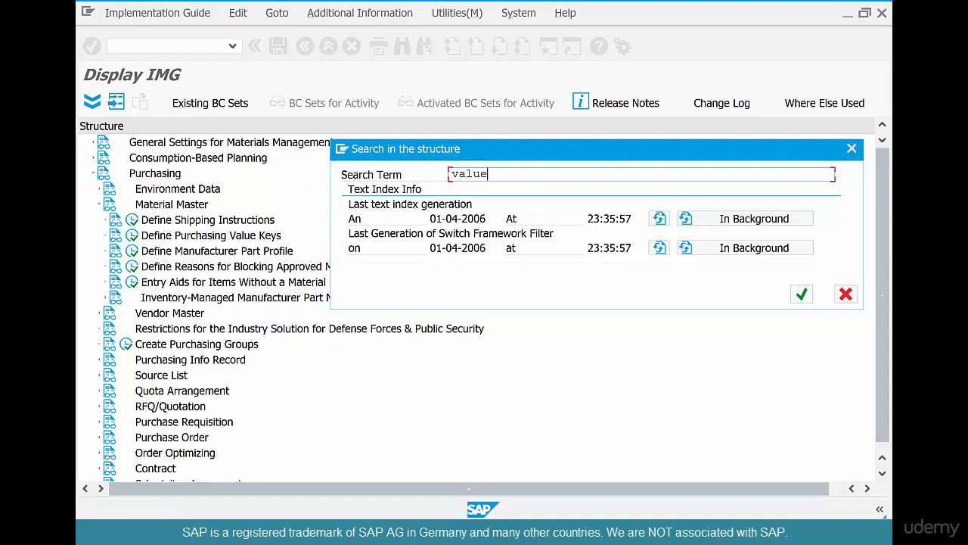
{"action": "type", "text": "keys"}
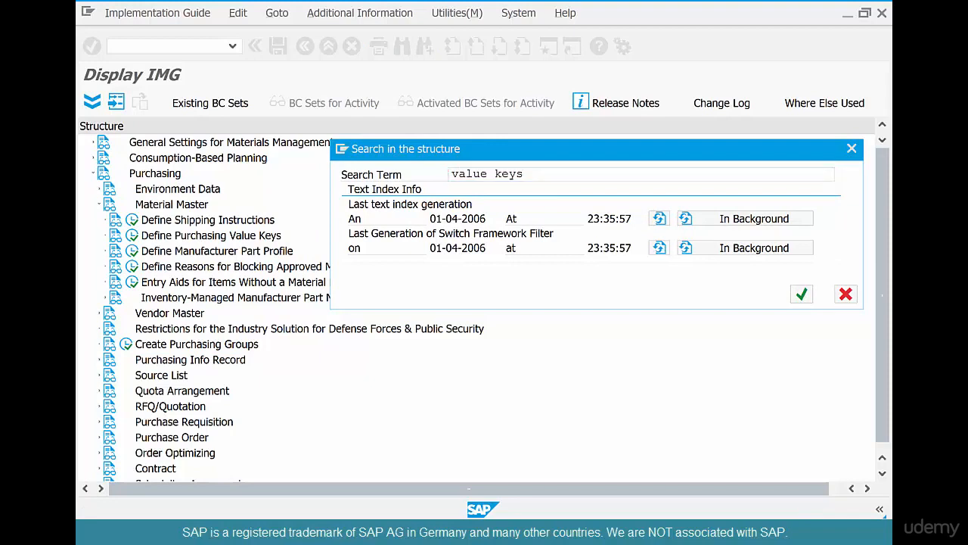
{"action": "left_click", "coordinate": [801, 294]}
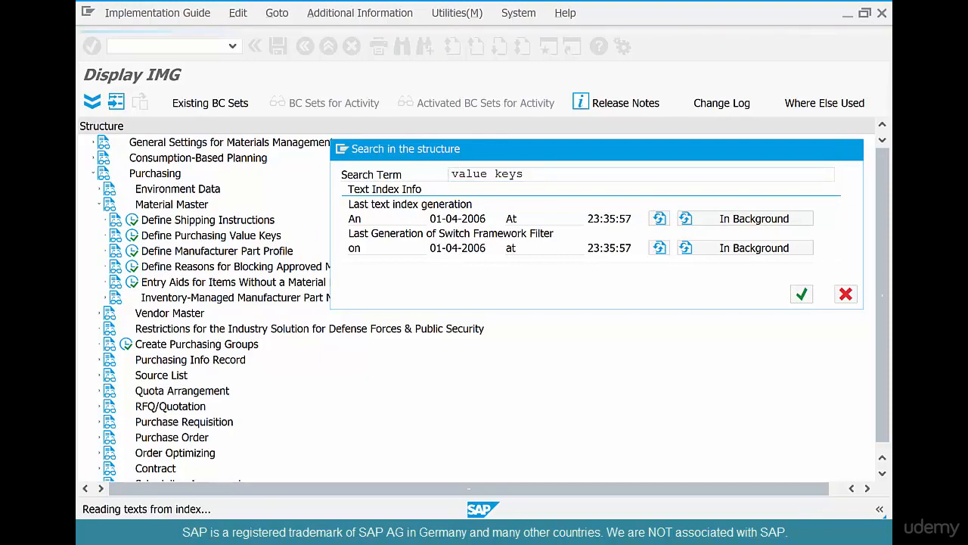
{"action": "left_click", "coordinate": [801, 293]}
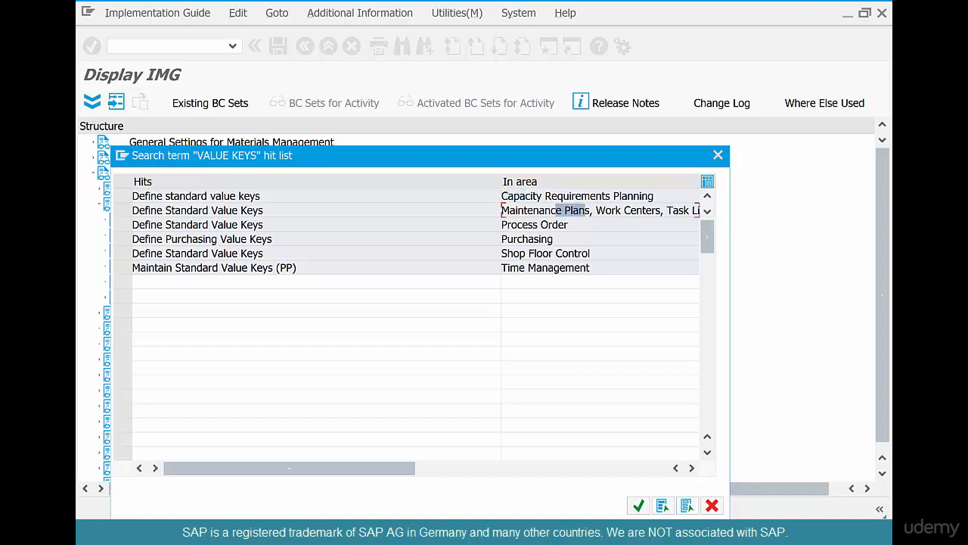
Step: Jump from the hit list to Define Purchasing Value Keys under Purchasing, Material Master
{"action": "left_click", "coordinate": [534, 224]}
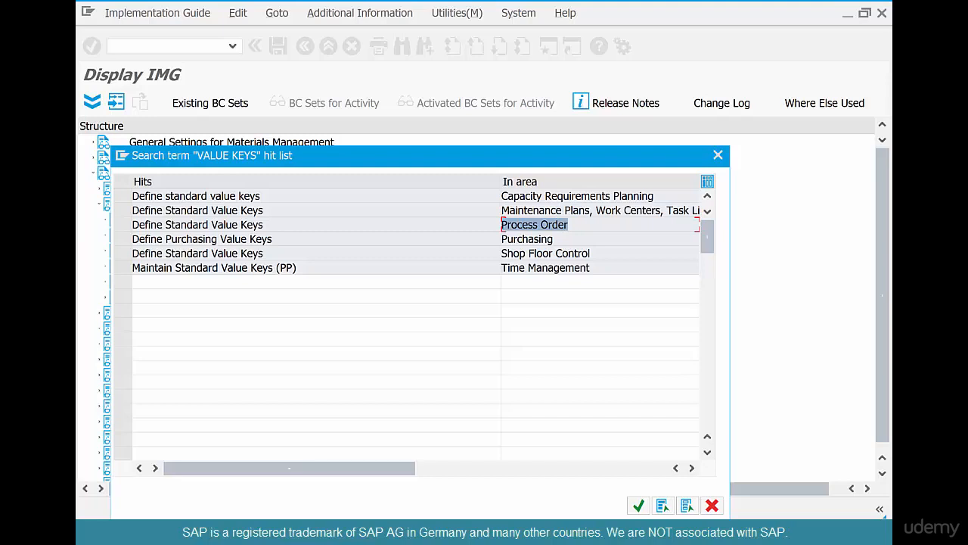
{"action": "left_click", "coordinate": [202, 239]}
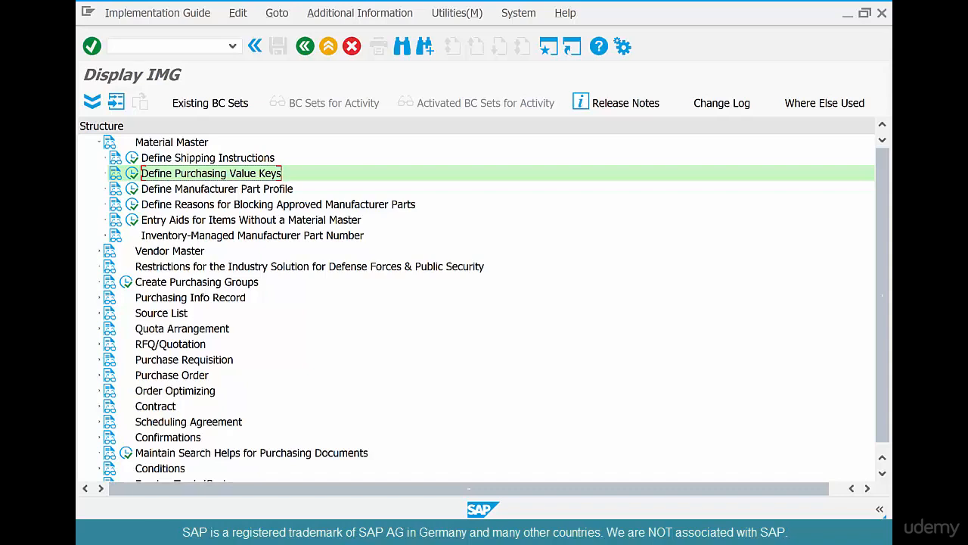
{"action": "mouse_move", "coordinate": [133, 204]}
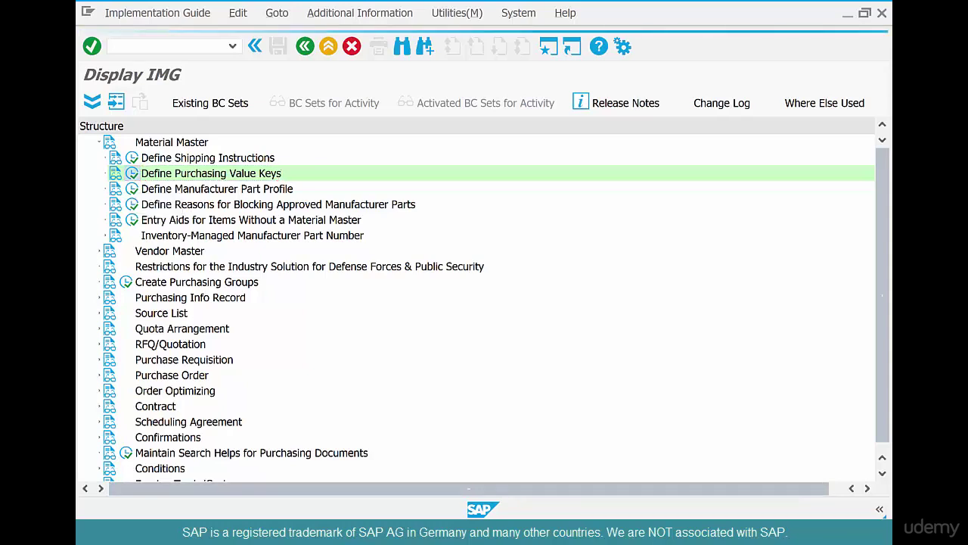
Step: Open Define Purchasing Value Keys, inspect key 2's 10% tolerances, then start a new entry
{"action": "double_click", "coordinate": [211, 173]}
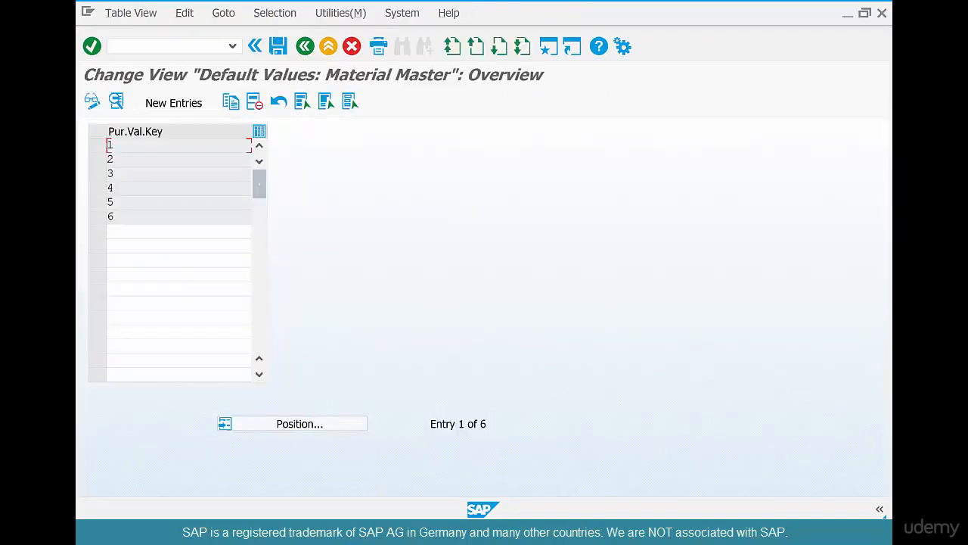
{"action": "double_click", "coordinate": [110, 159]}
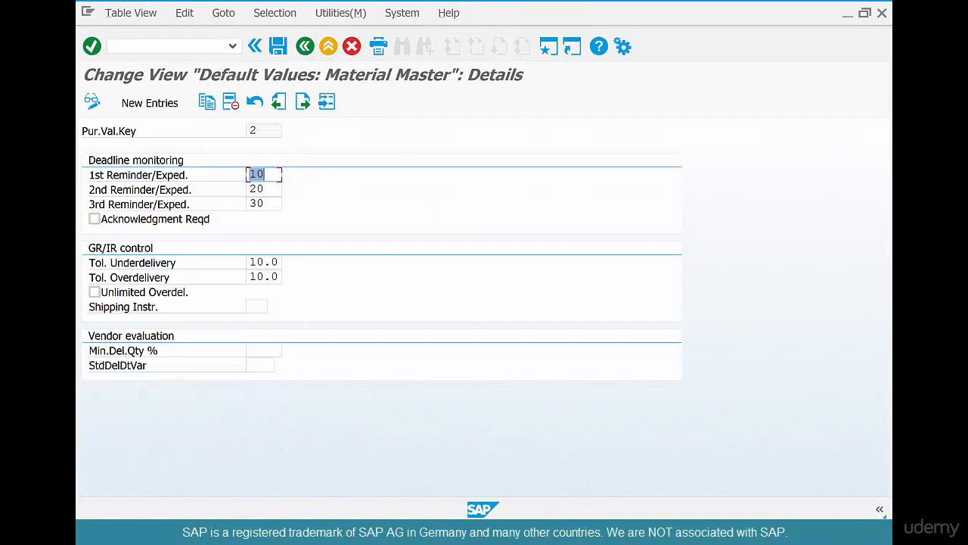
{"action": "left_click", "coordinate": [264, 262]}
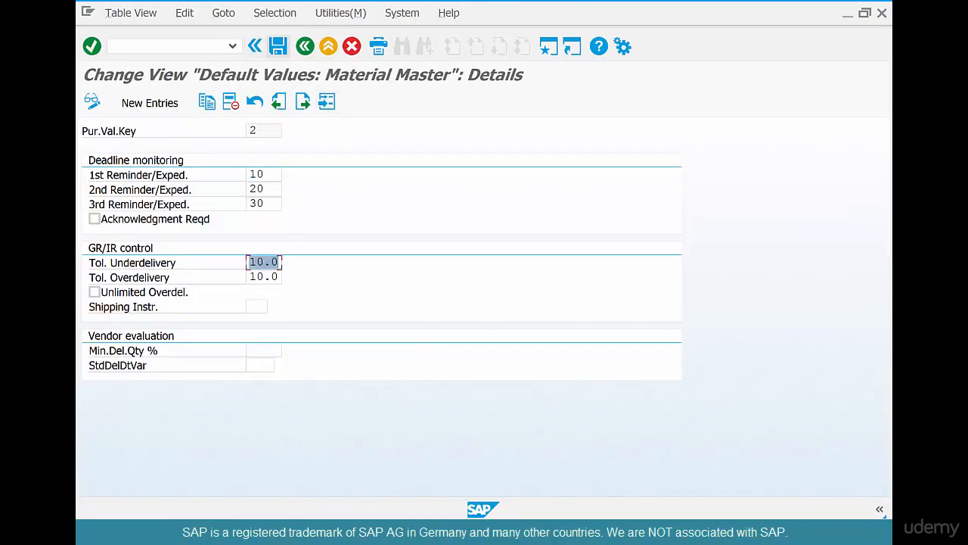
{"action": "left_click", "coordinate": [149, 102]}
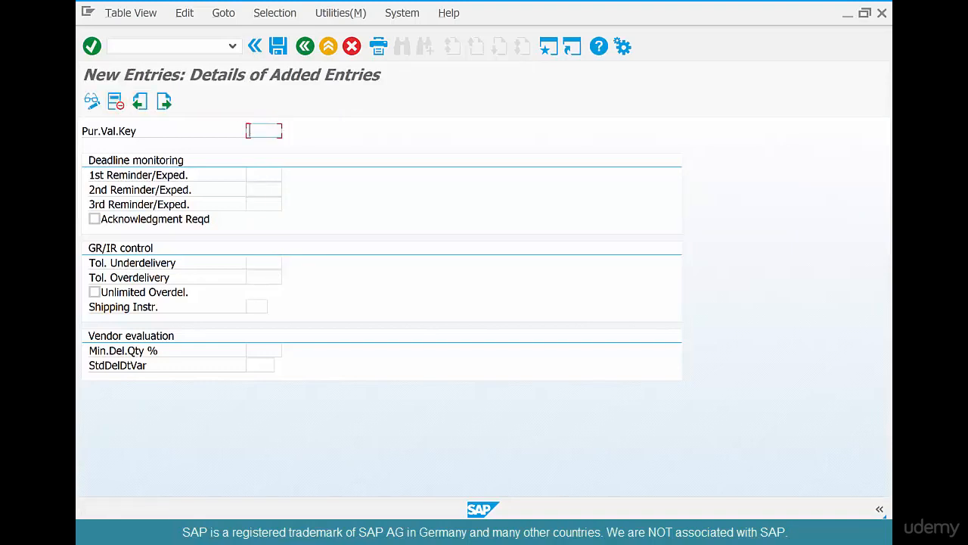
Step: Leave the empty new-entry form unsaved, back to the overview of keys 1 to 6
{"action": "left_click", "coordinate": [263, 189]}
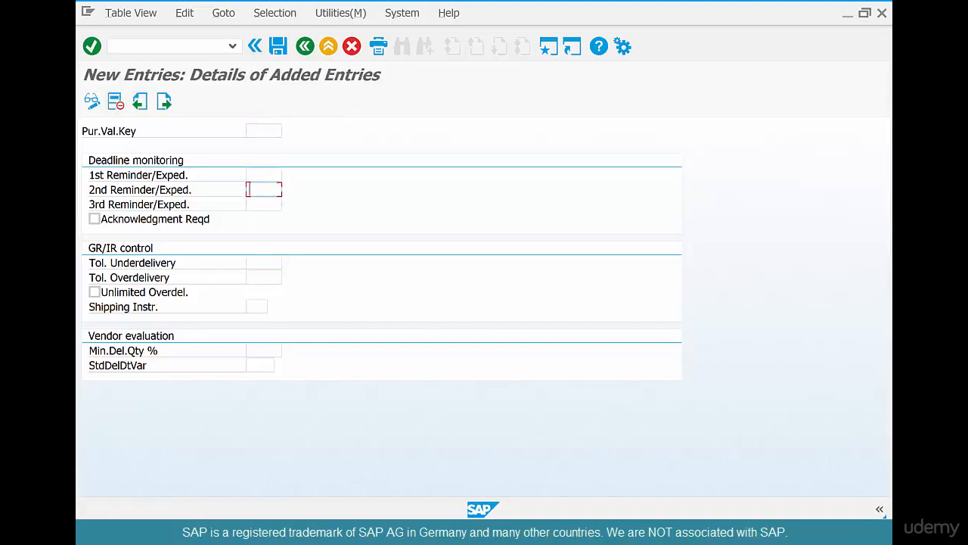
{"action": "left_click", "coordinate": [263, 277]}
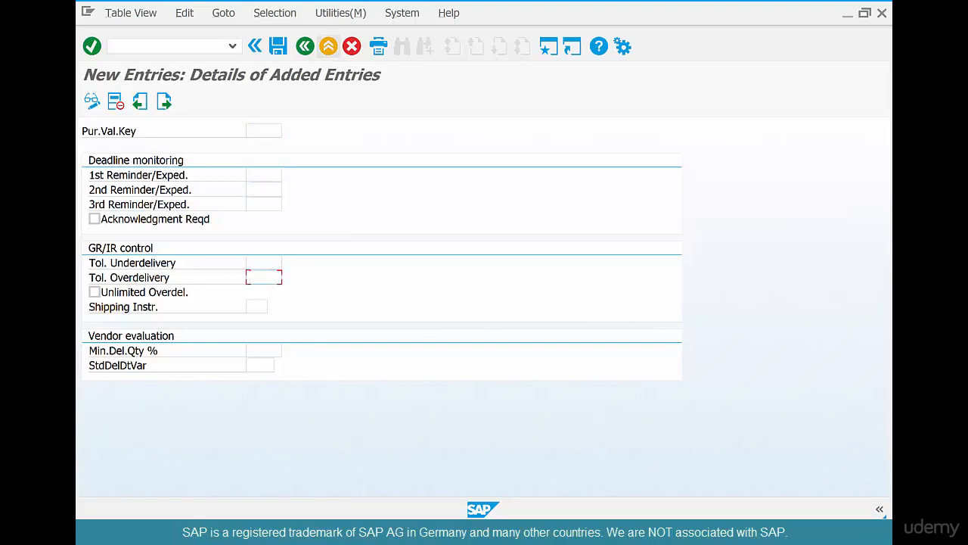
{"action": "left_click", "coordinate": [139, 101]}
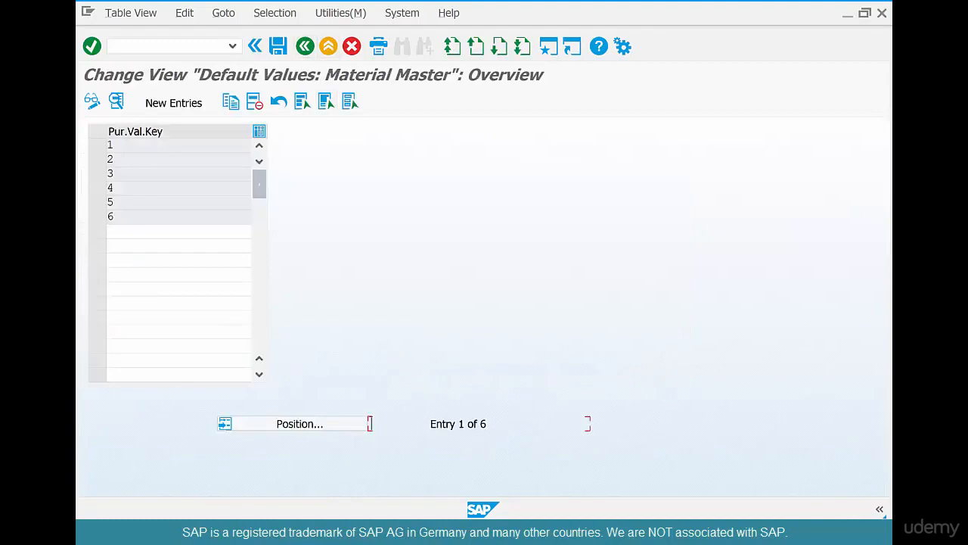